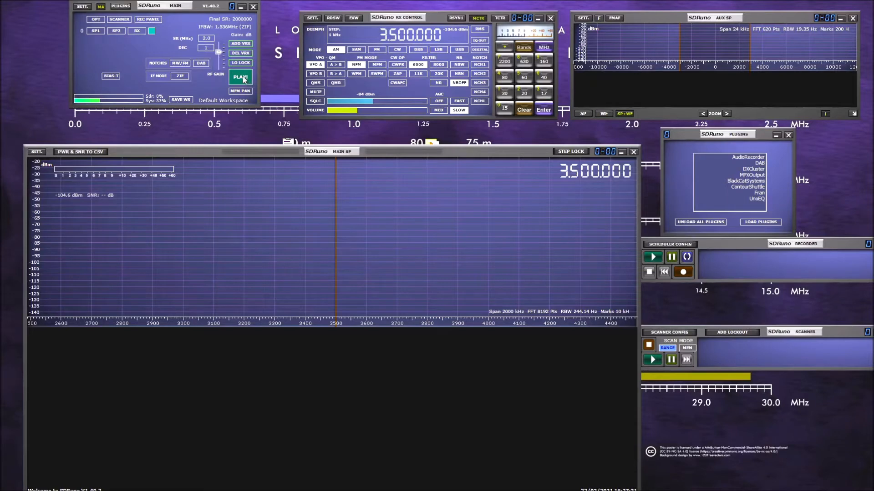
Start the receiver on the Main panel and lower the RX Control audio volume
click(240, 76)
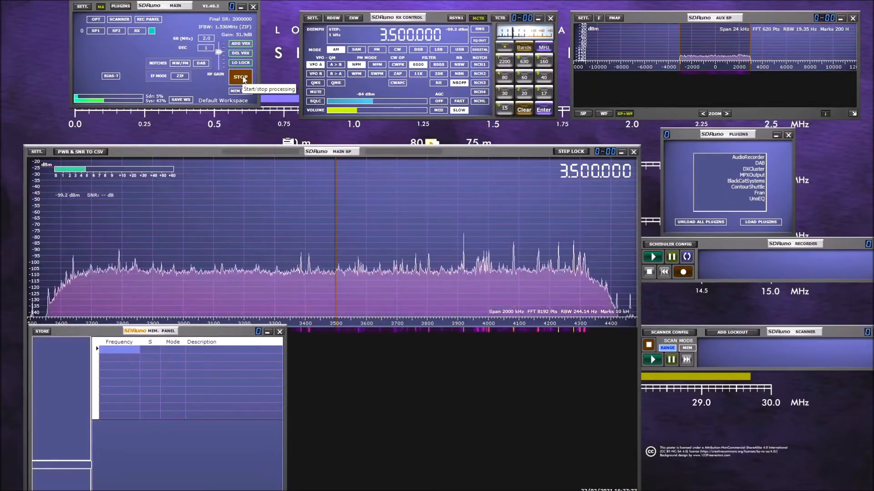
click(240, 76)
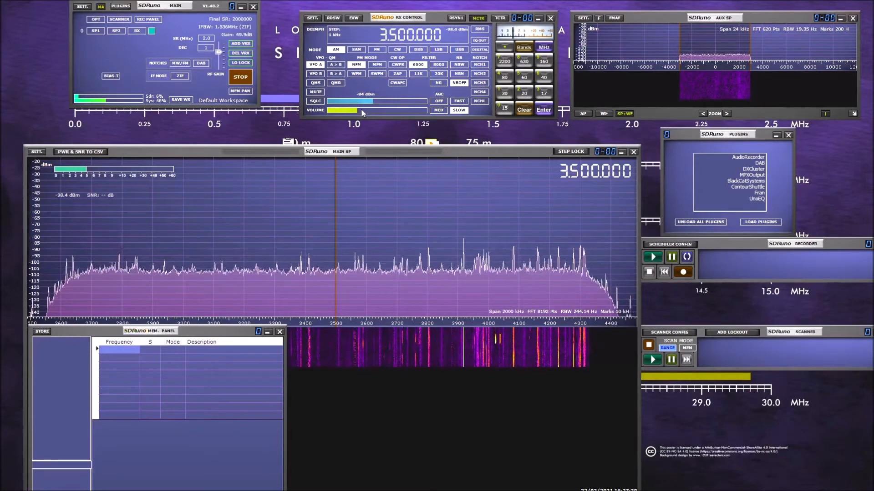
drag(363, 110, 337, 110)
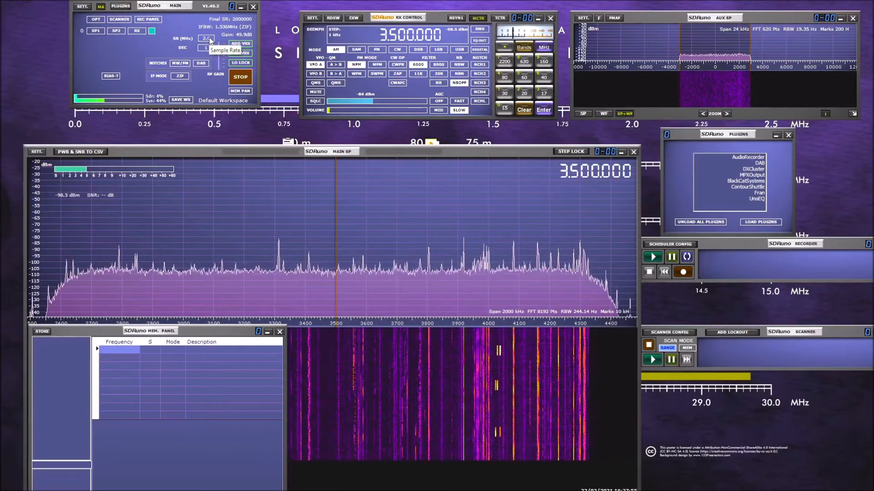
Set the sample rate to 10 MHz so the main spectrum spans 10000 kHz
click(213, 38)
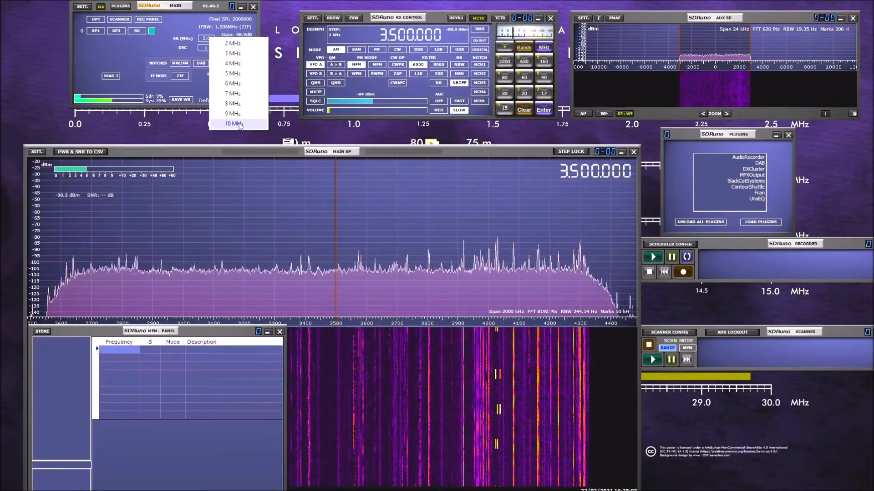
click(232, 123)
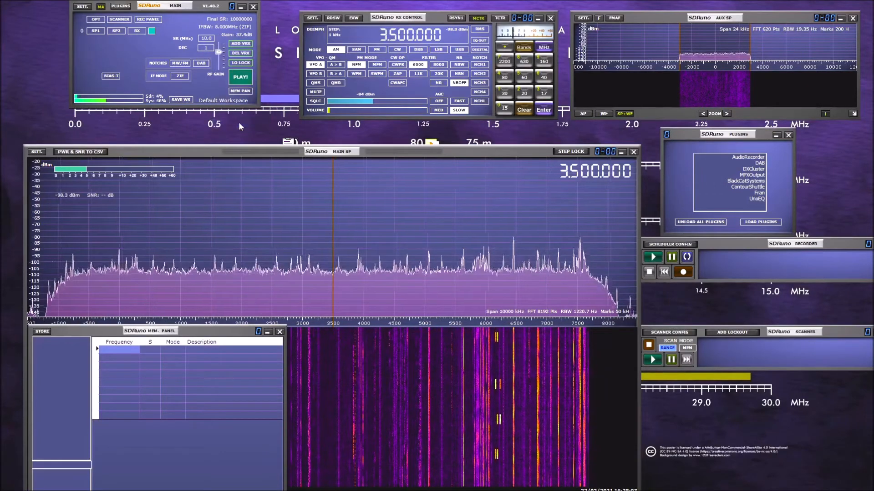
Restart receiving at the new 10 MHz sample rate
click(240, 77)
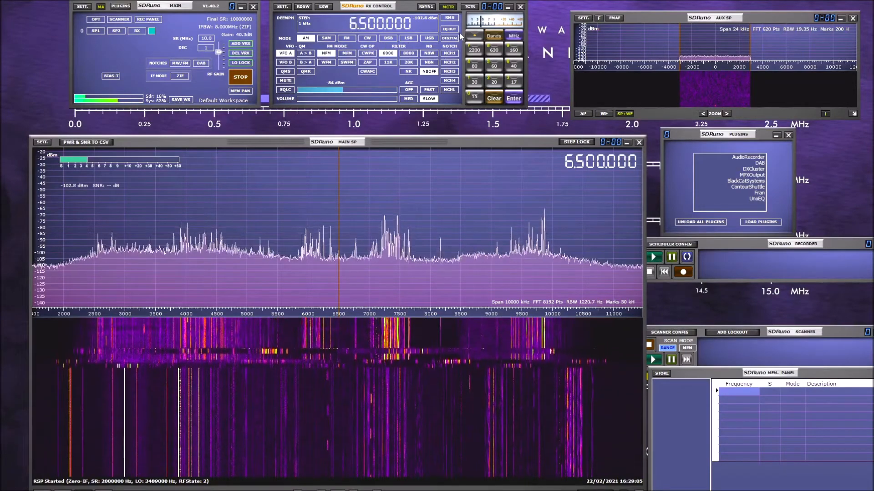
mouse_move(448, 62)
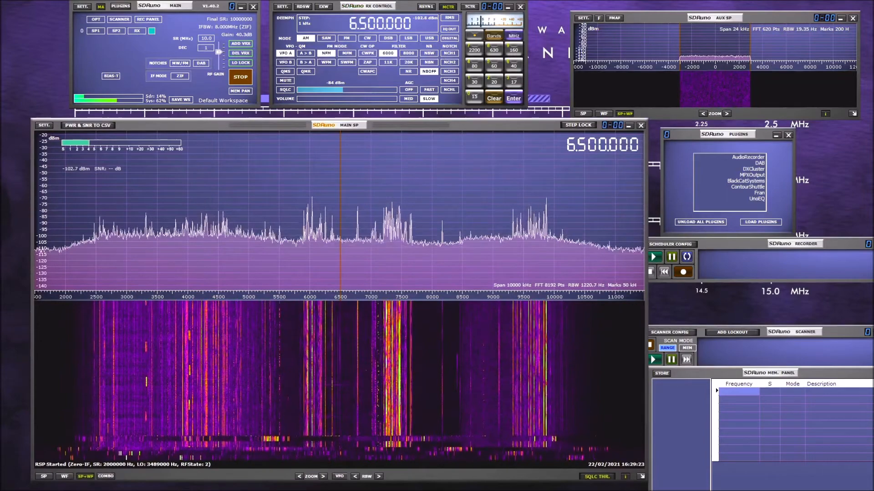
Zoom the main spectrum in around 6.5 MHz, then step back out to a 2500 kHz span
click(324, 476)
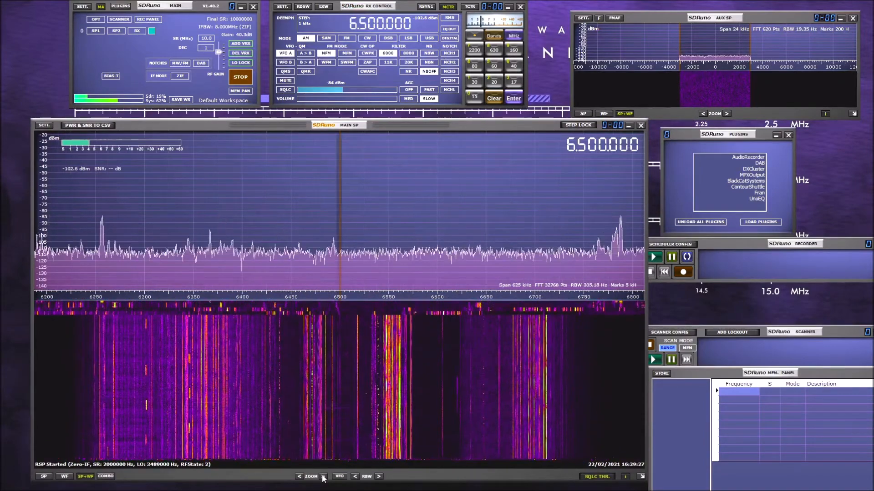
click(322, 476)
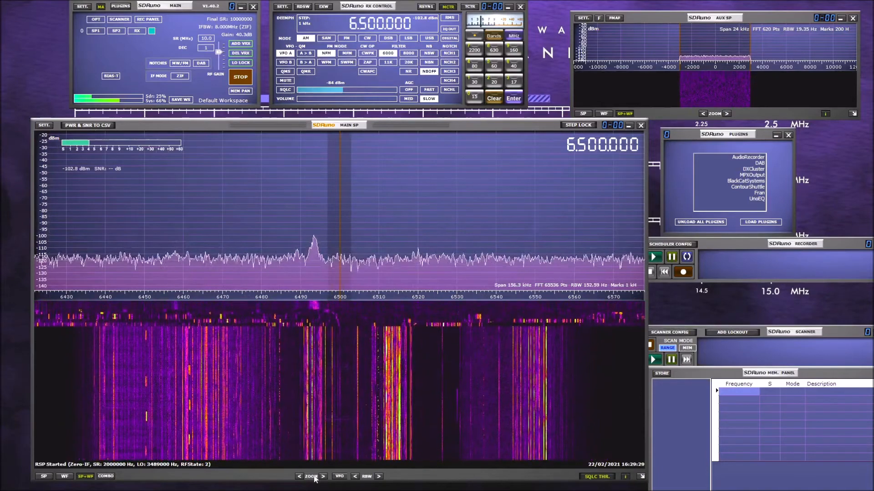
click(299, 476)
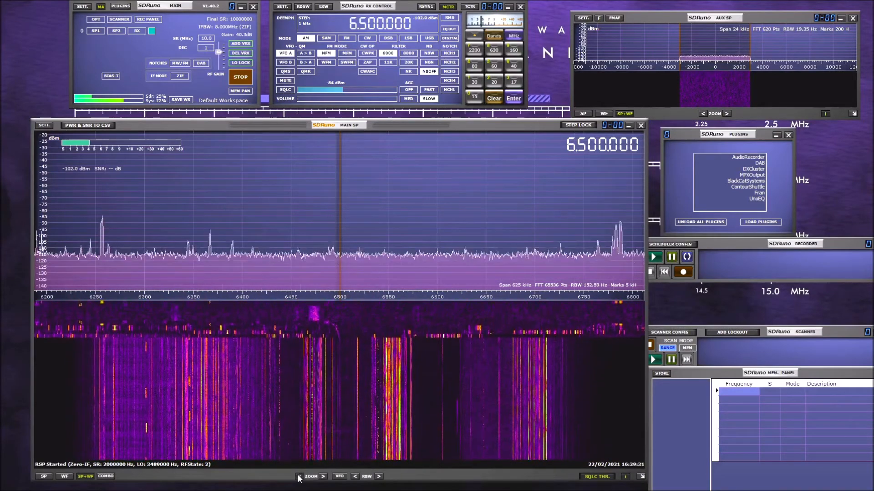
click(299, 476)
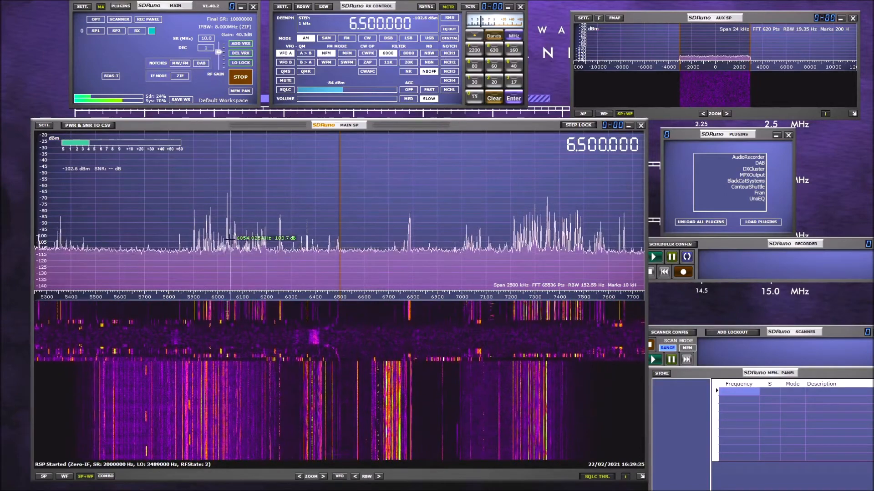
Tune to the strong carrier near 6040 kHz and zoom in to about 78 kHz around it
click(228, 245)
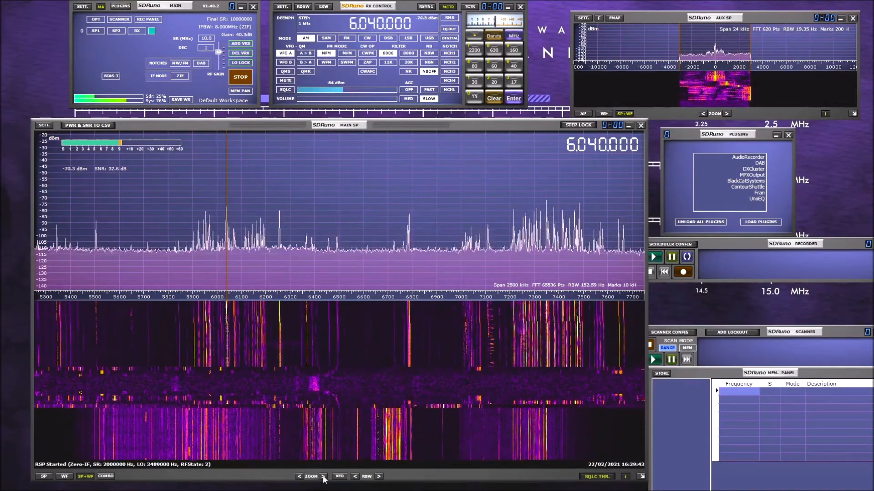
click(323, 476)
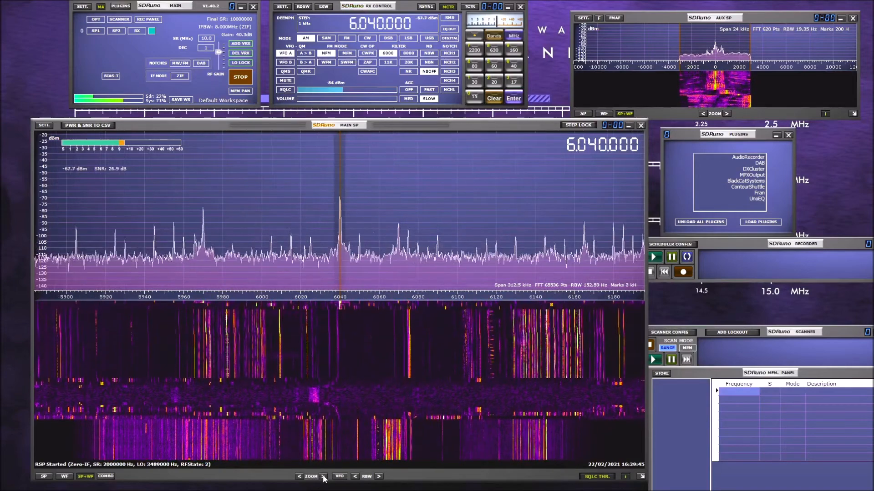
click(322, 476)
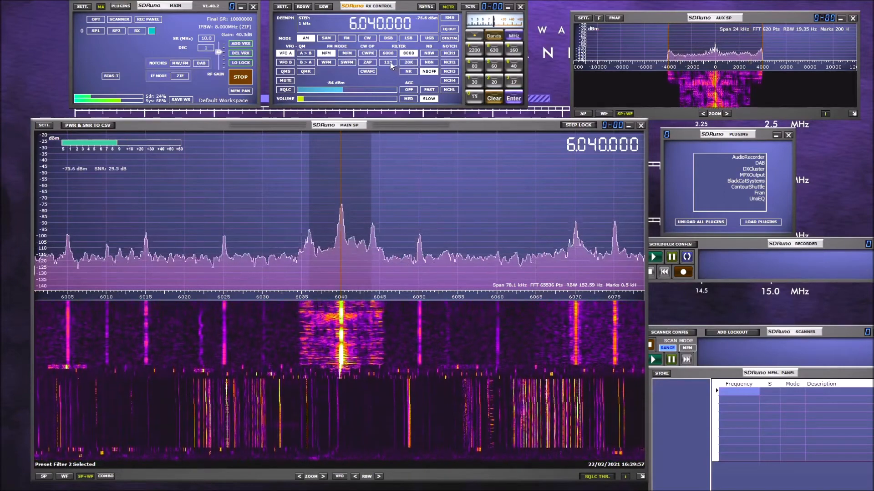
Select the 11K filter preset for the 6.040 MHz AM signal
click(387, 62)
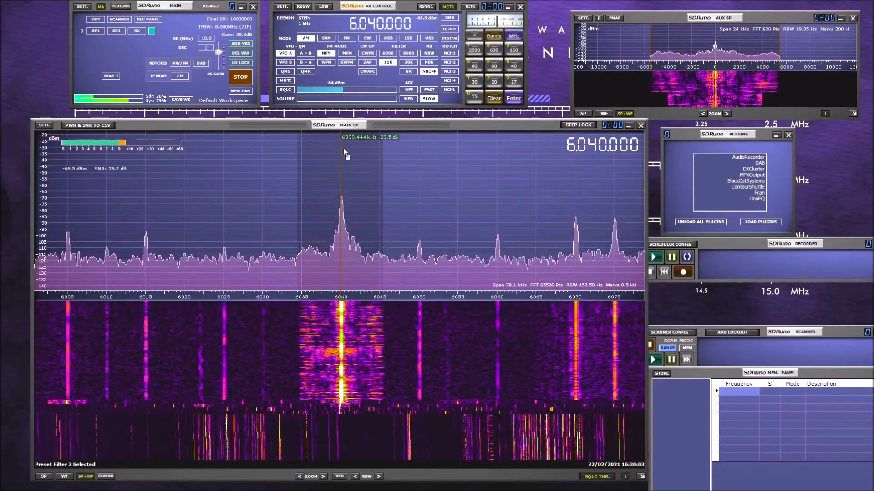
mouse_move(386, 184)
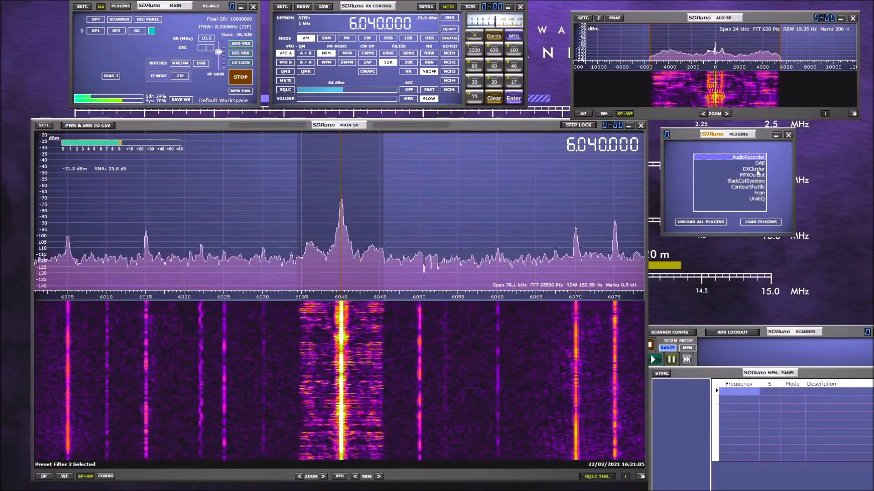
Highlight the DXCluster entry in the plugins list
click(752, 169)
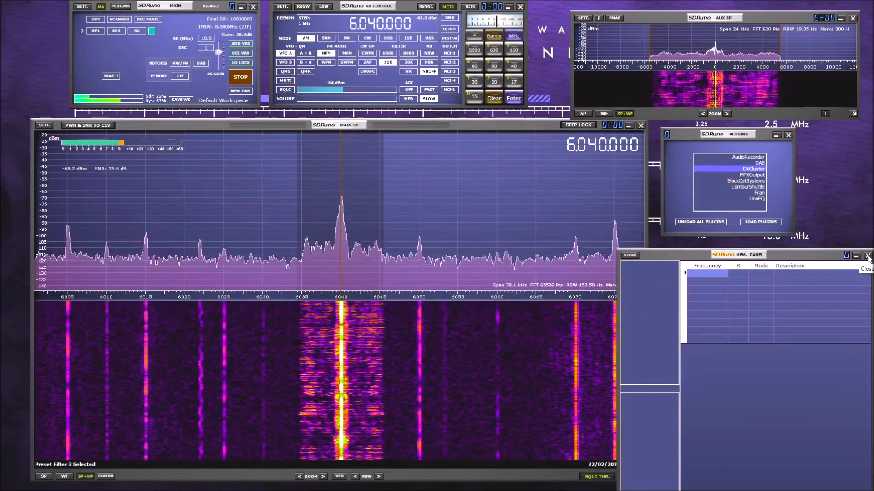
Close the memory panel overlapping the main spectrum
click(867, 255)
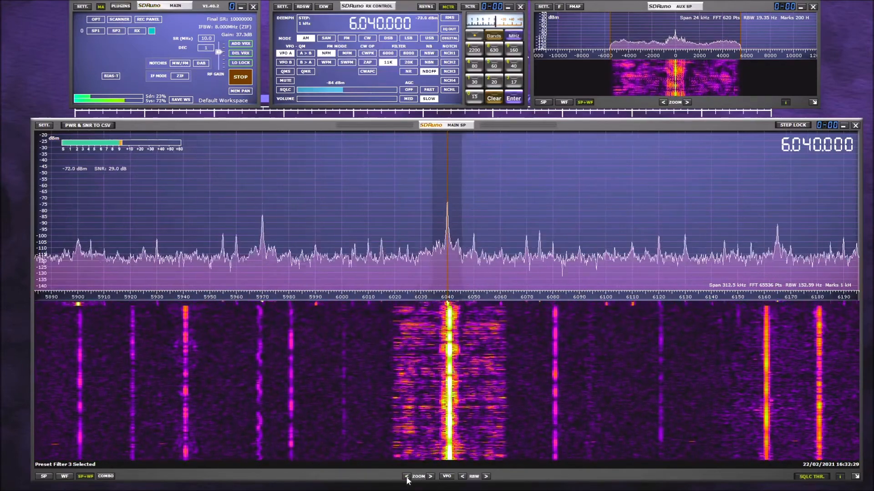
Zoom the main spectrum back out toward its full 10000 kHz span
click(406, 476)
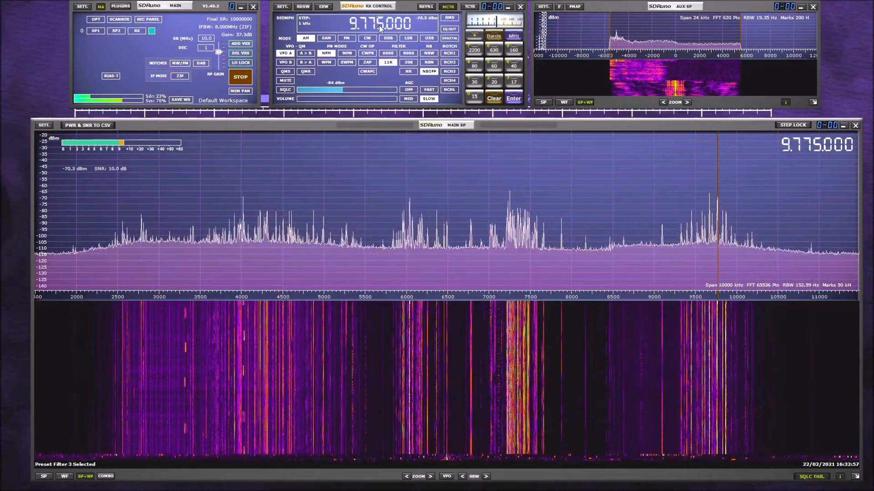
Enter 14258000 as the tuning frequency and zoom in to a 1250 kHz span around it
click(302, 98)
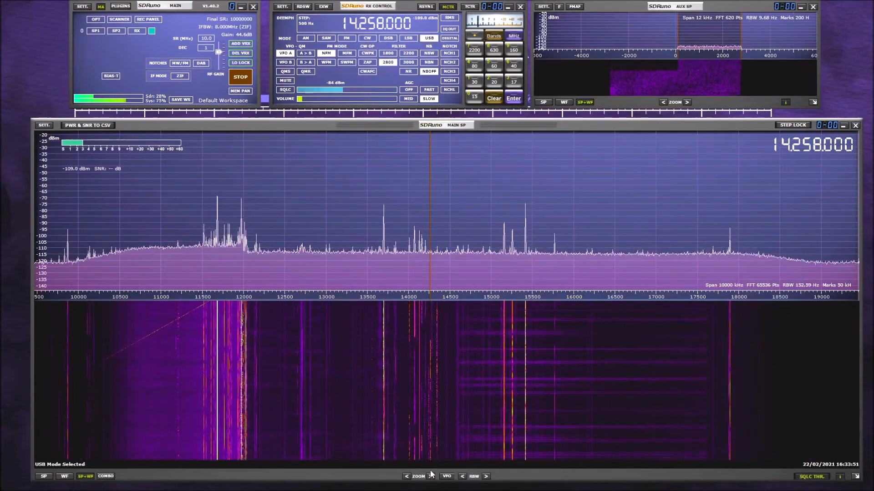
click(407, 476)
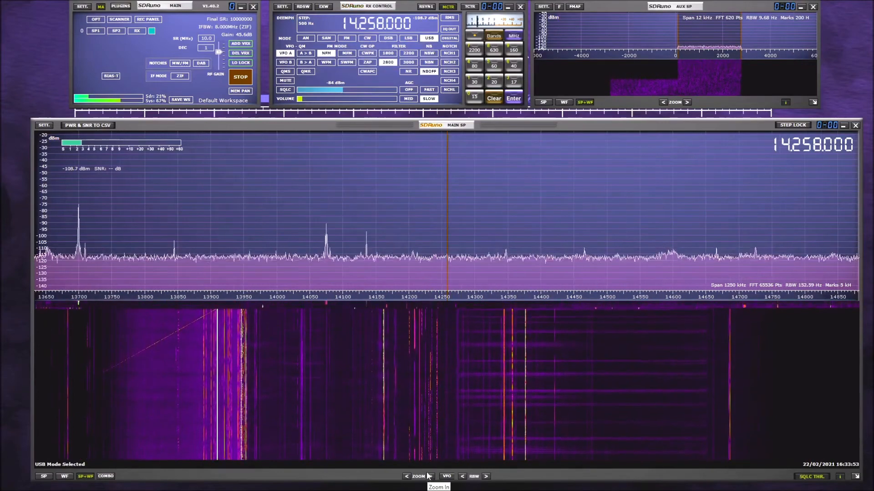